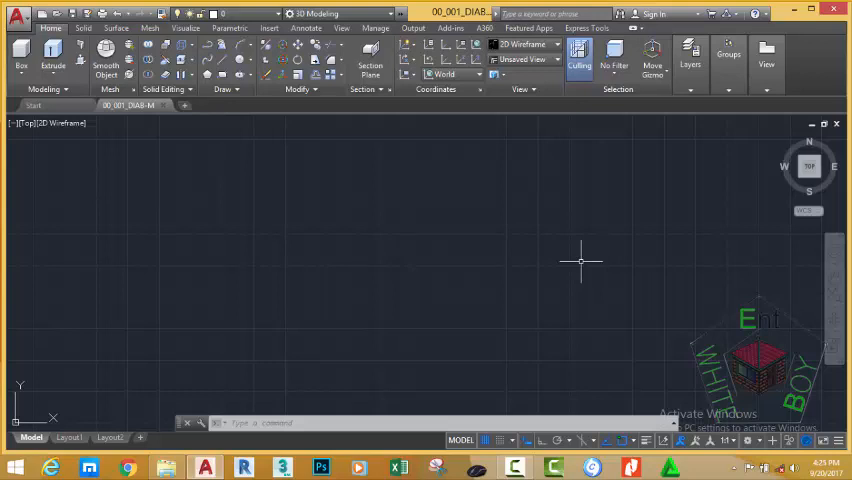
{"action": "mouse_move", "coordinate": [610, 272]}
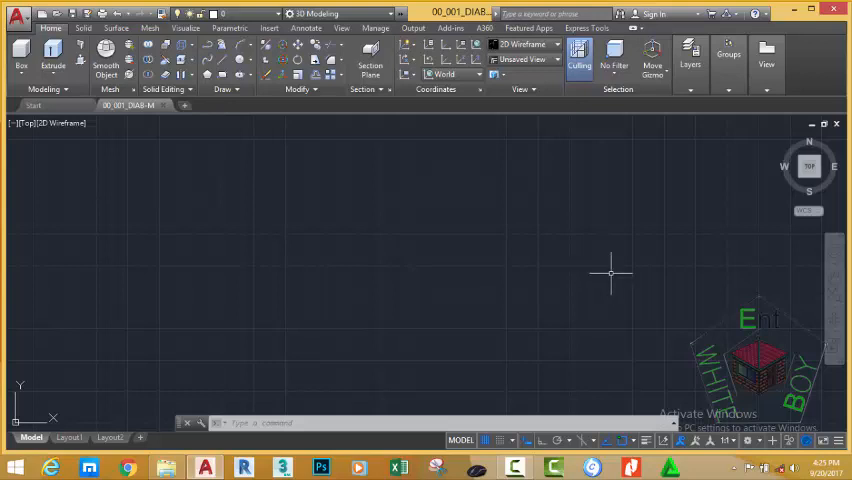
{"action": "mouse_move", "coordinate": [386, 244]}
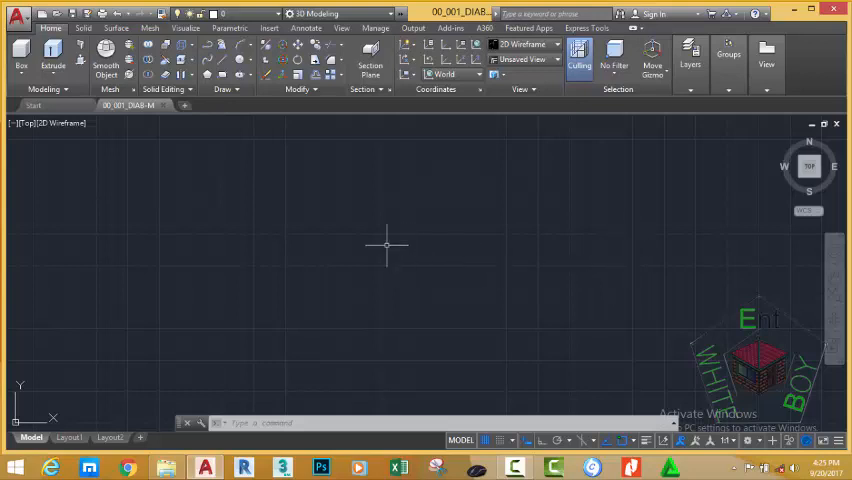
{"action": "mouse_move", "coordinate": [408, 215]}
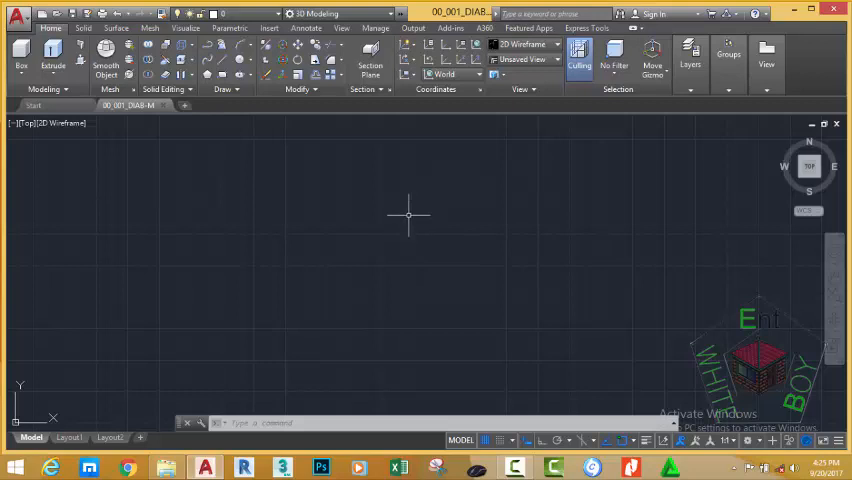
{"action": "mouse_move", "coordinate": [354, 172]}
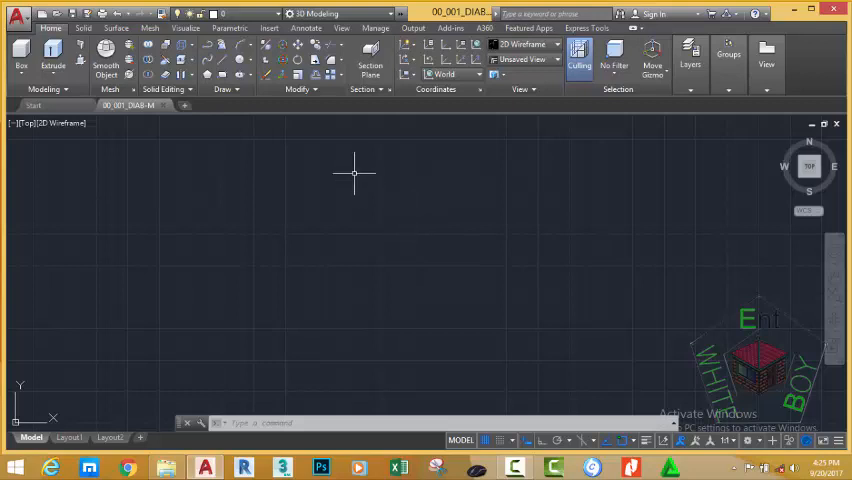
- Right-click the drawing area and choose Options to open the Options dialog
{"action": "right_click", "coordinate": [354, 173]}
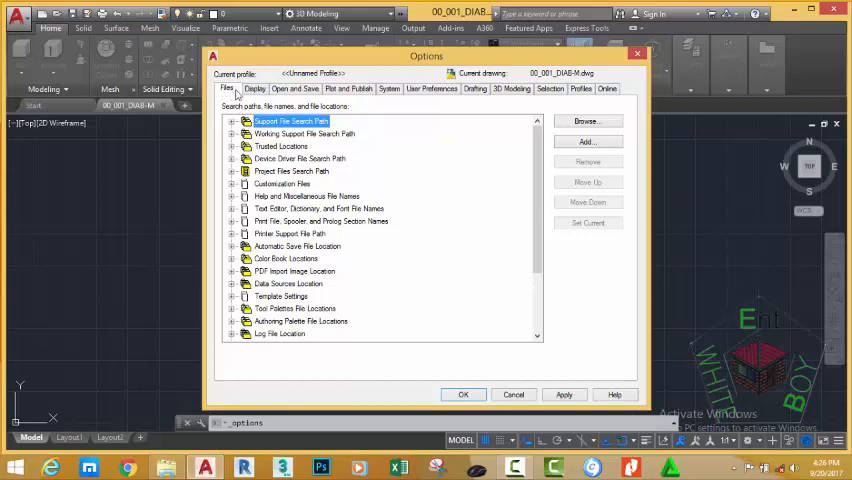
- Check the Current profile label on the Display tab, then view the Profiles list
{"action": "left_click", "coordinate": [255, 88]}
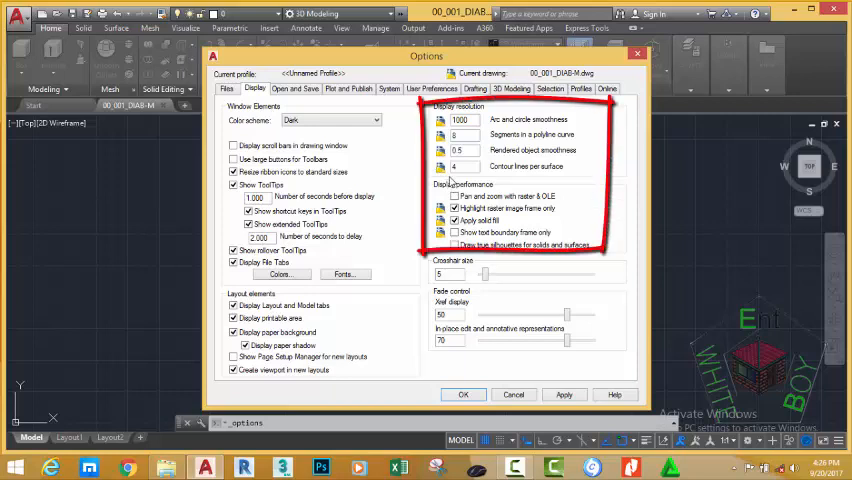
{"action": "mouse_move", "coordinate": [403, 110]}
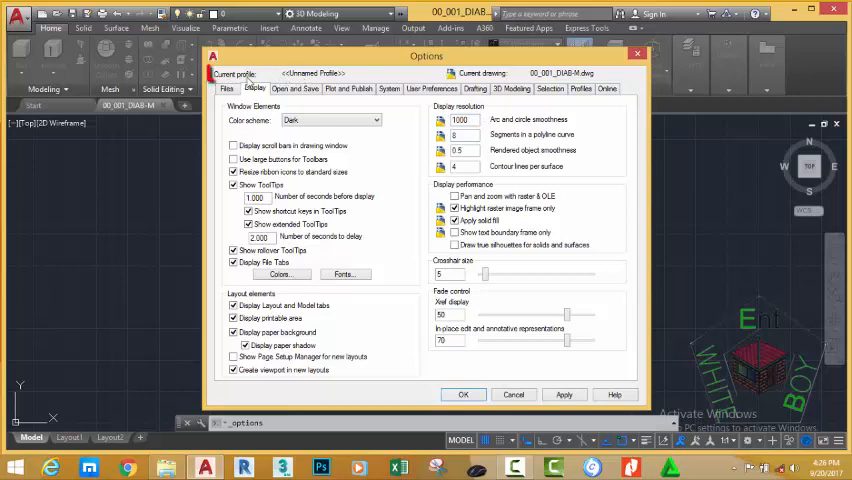
{"action": "left_click", "coordinate": [237, 73]}
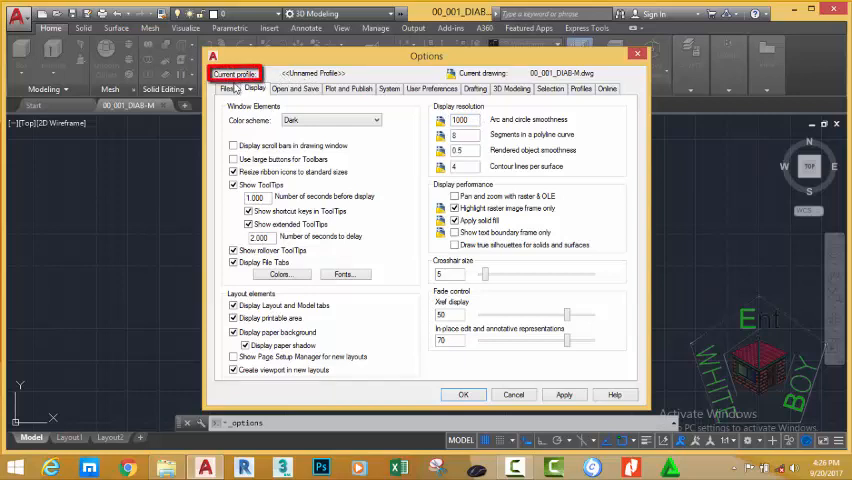
{"action": "left_click", "coordinate": [312, 73]}
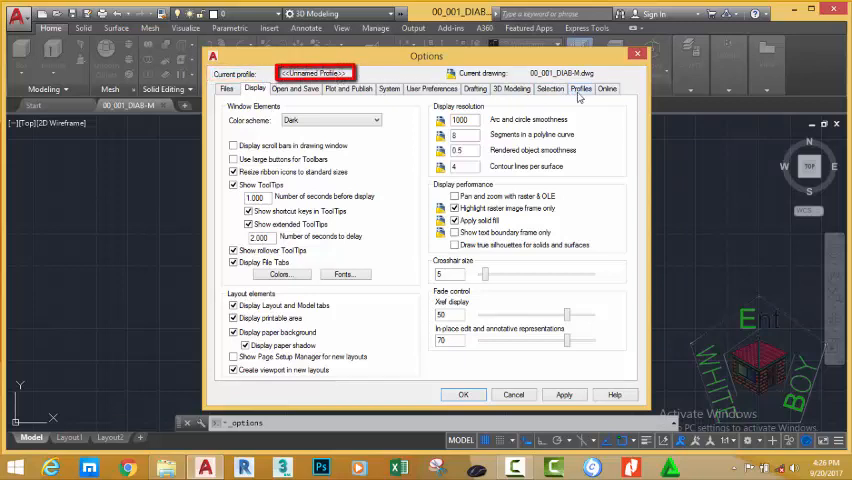
{"action": "left_click", "coordinate": [581, 89]}
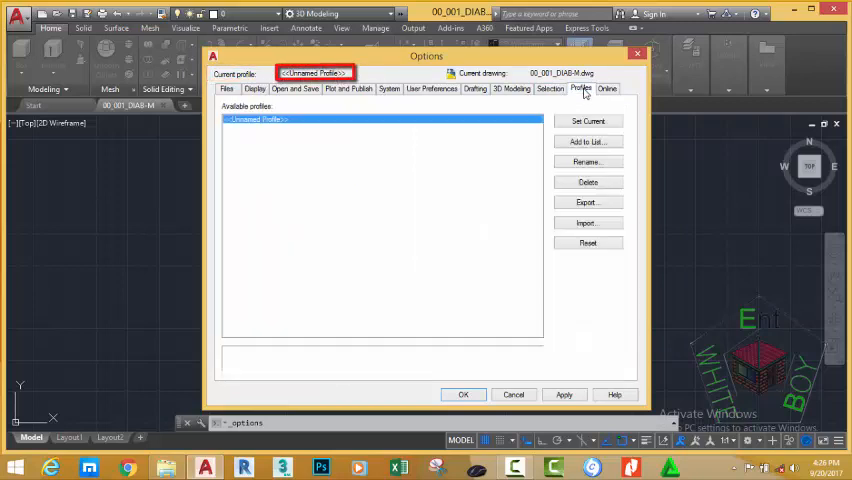
{"action": "mouse_move", "coordinate": [345, 142]}
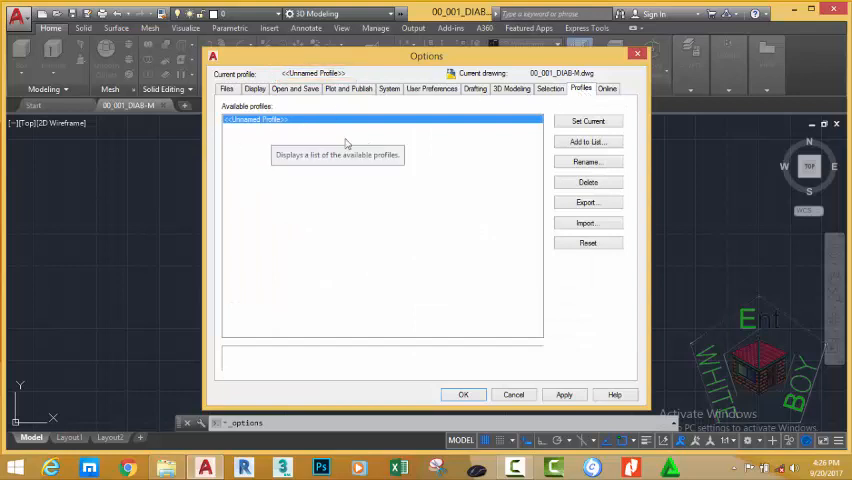
{"action": "mouse_move", "coordinate": [386, 177]}
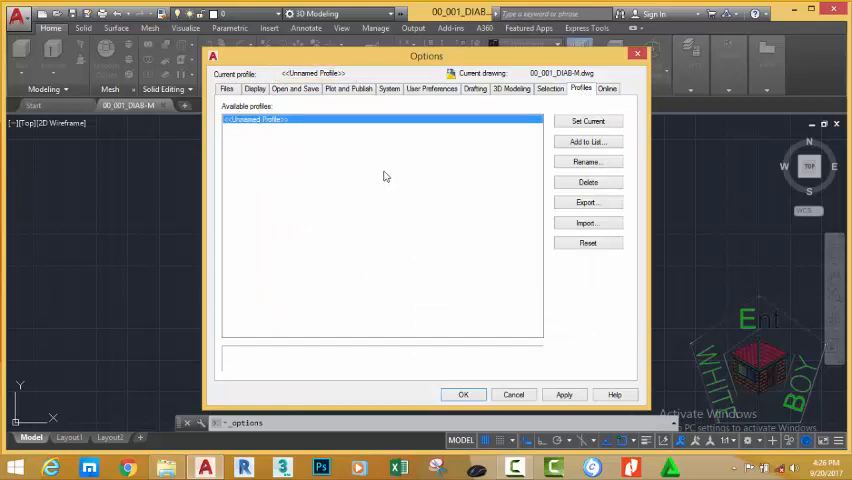
{"action": "mouse_move", "coordinate": [383, 177]}
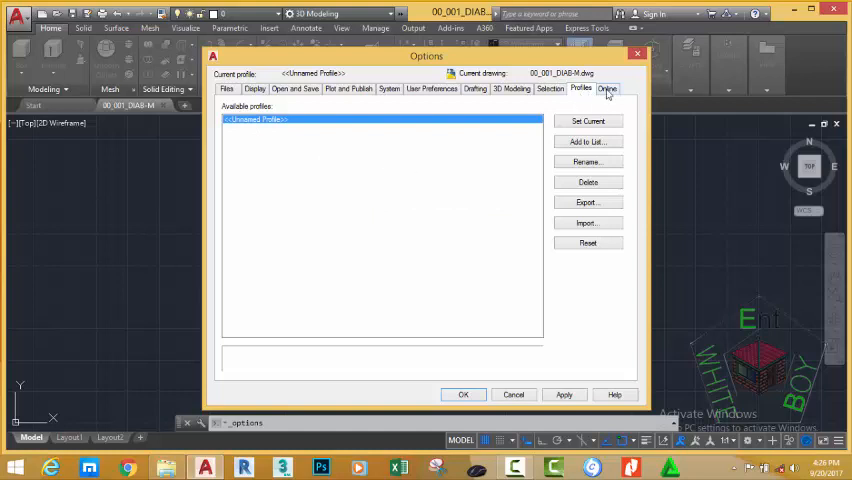
{"action": "mouse_move", "coordinate": [556, 222]}
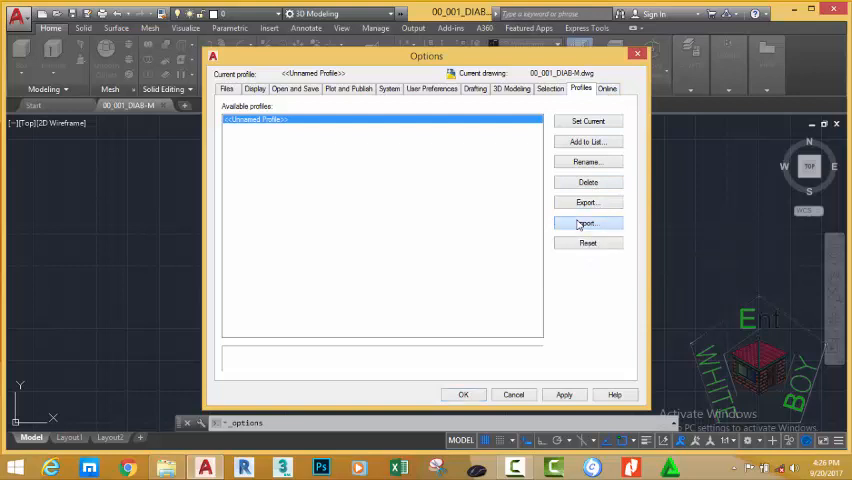
- Start importing a profile with Import... on the Profiles tab
{"action": "left_click", "coordinate": [587, 223]}
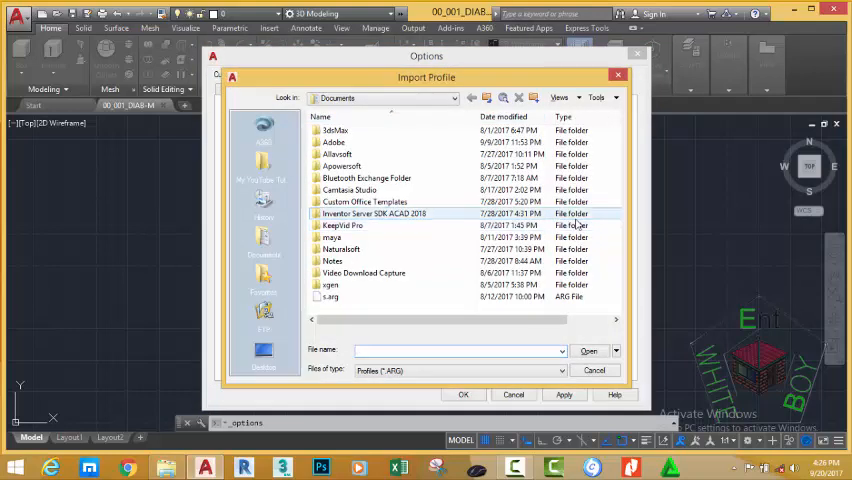
- Browse from Desktop into the My YouTube Tutorial folder
{"action": "left_click", "coordinate": [349, 190]}
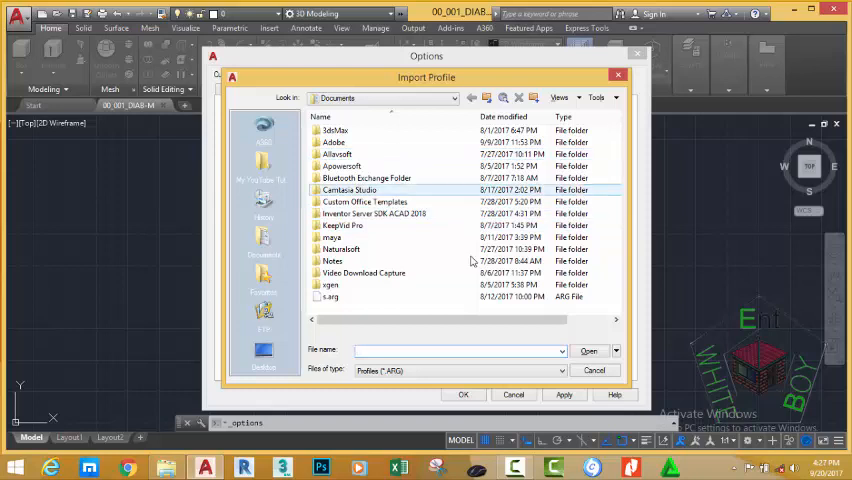
{"action": "left_click", "coordinate": [263, 350]}
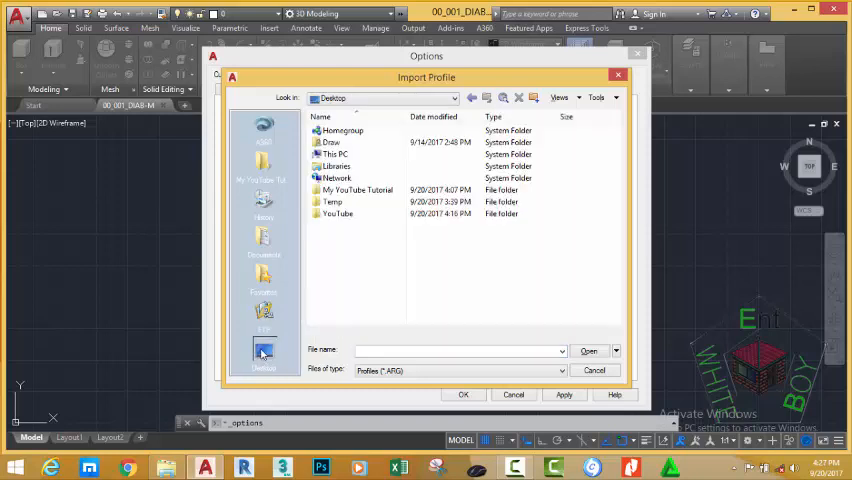
{"action": "left_click", "coordinate": [355, 189]}
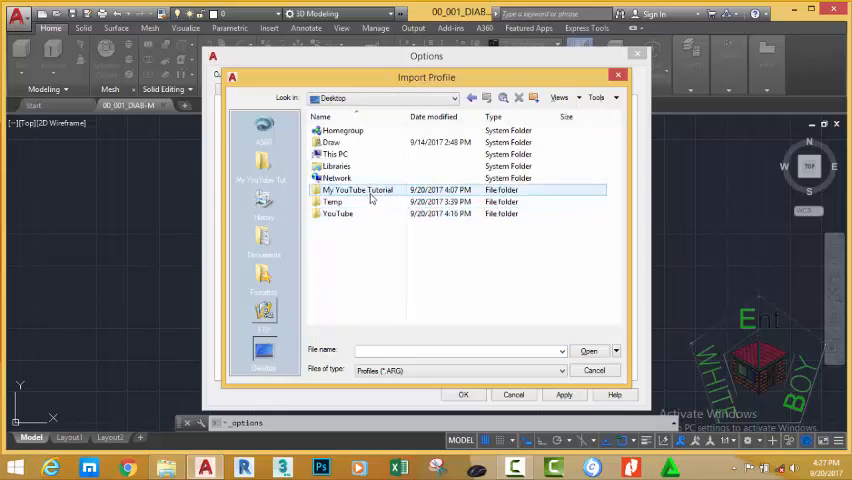
{"action": "double_click", "coordinate": [354, 189]}
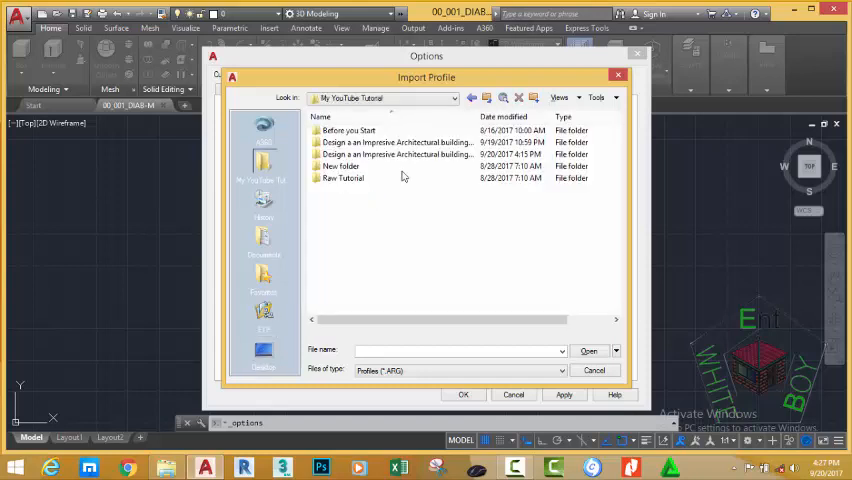
{"action": "left_click", "coordinate": [395, 142]}
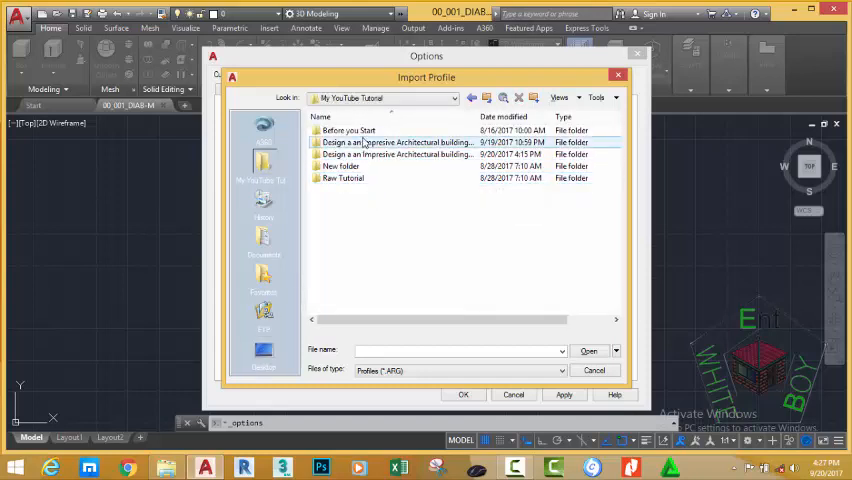
- Open Before you Start and import My Youtube Metric Profile.arg
{"action": "double_click", "coordinate": [349, 130]}
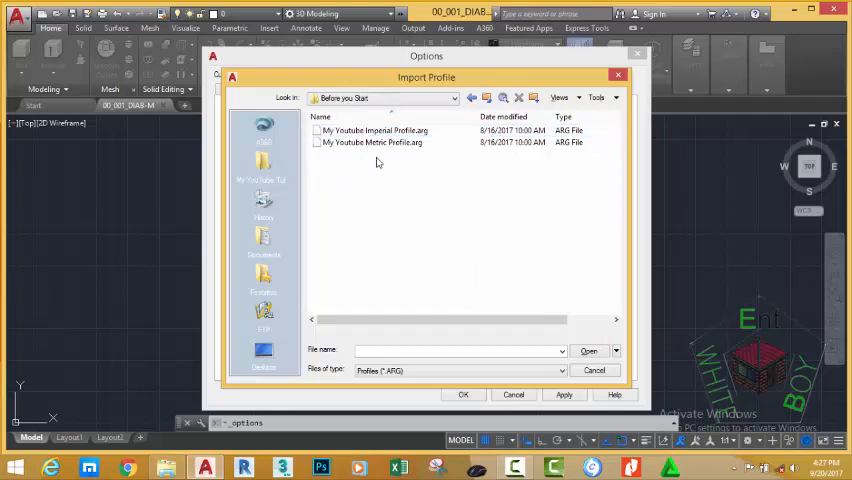
{"action": "left_click", "coordinate": [371, 142]}
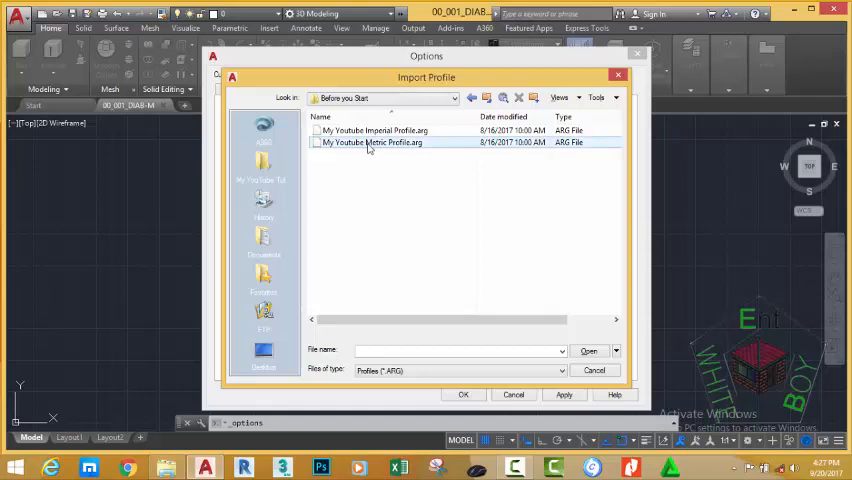
{"action": "left_click", "coordinate": [372, 142]}
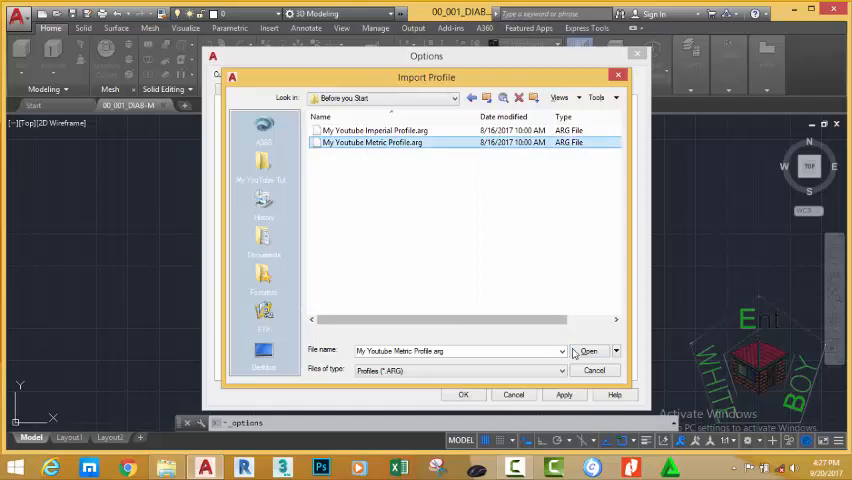
{"action": "left_click", "coordinate": [589, 351]}
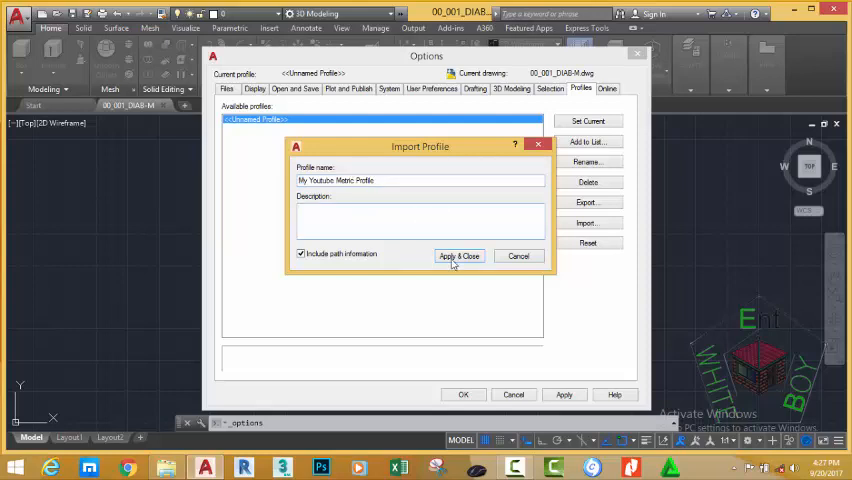
- Keep the name My Youtube Metric Profile and apply the import
{"action": "left_click", "coordinate": [459, 256]}
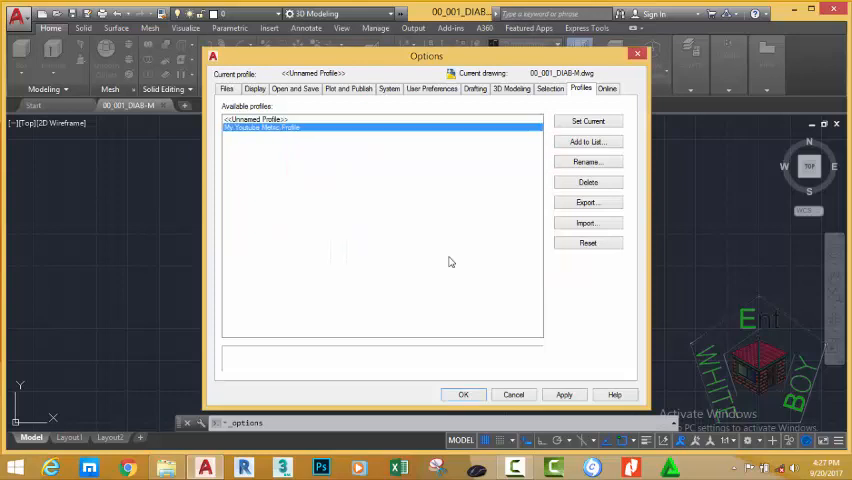
{"action": "mouse_move", "coordinate": [296, 167]}
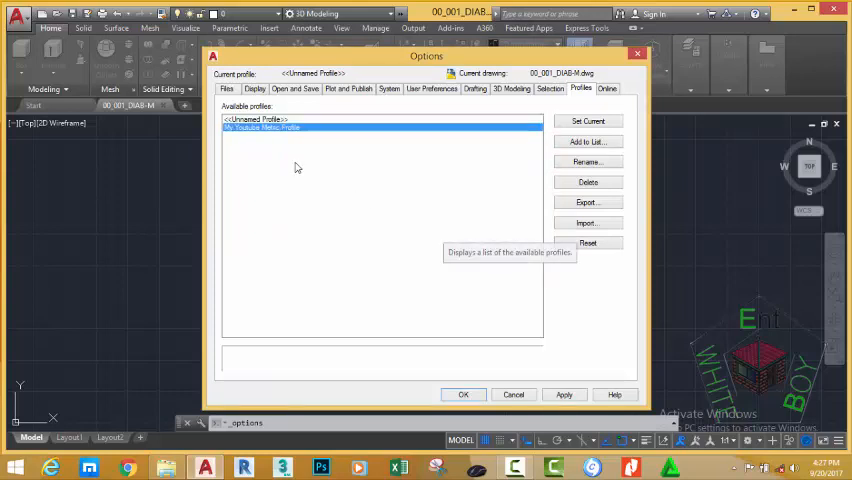
{"action": "mouse_move", "coordinate": [310, 172]}
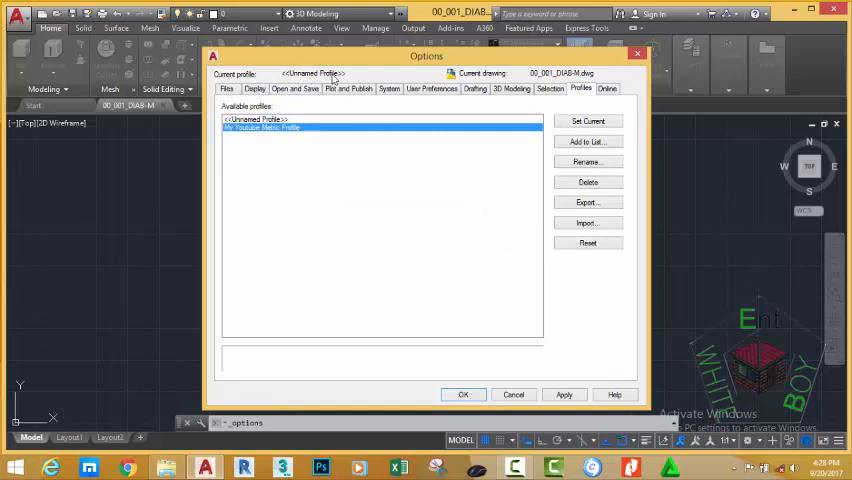
{"action": "mouse_move", "coordinate": [338, 134]}
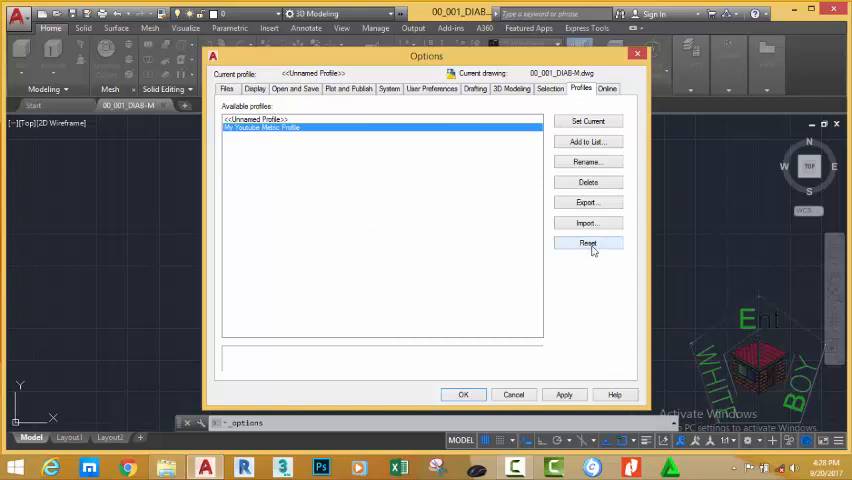
{"action": "mouse_move", "coordinate": [588, 121]}
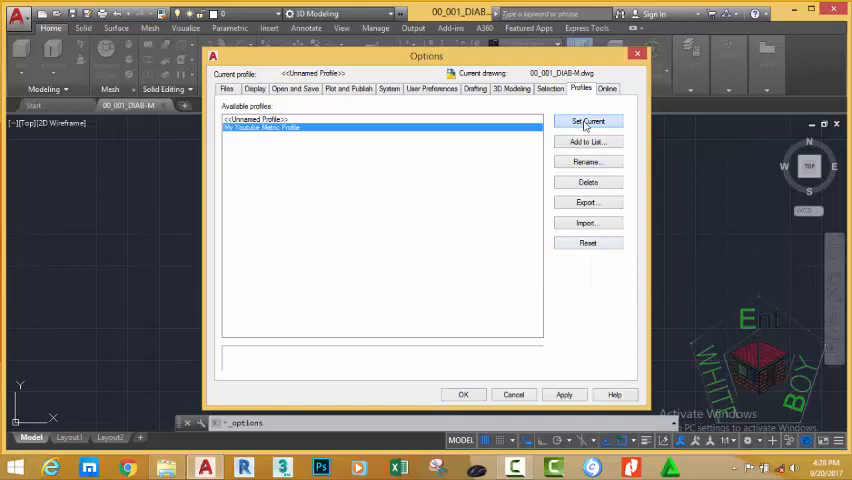
- Set My Youtube Metric Profile as current and close Options with OK
{"action": "left_click", "coordinate": [588, 121]}
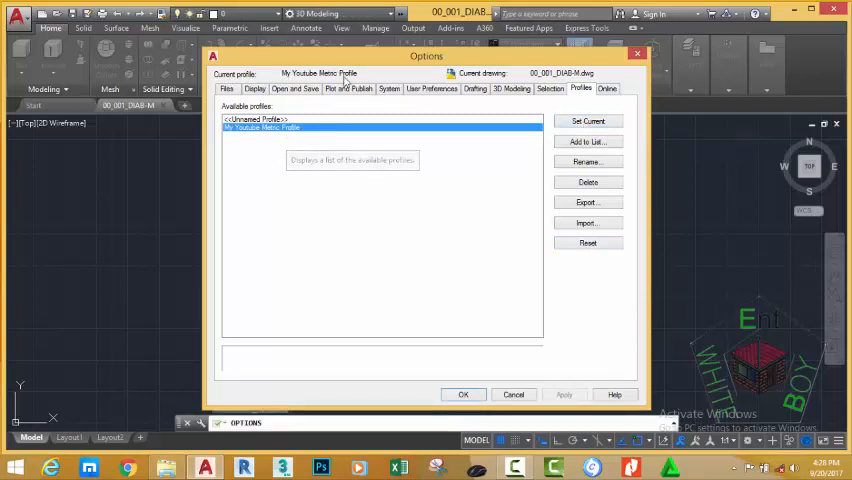
{"action": "mouse_move", "coordinate": [399, 150]}
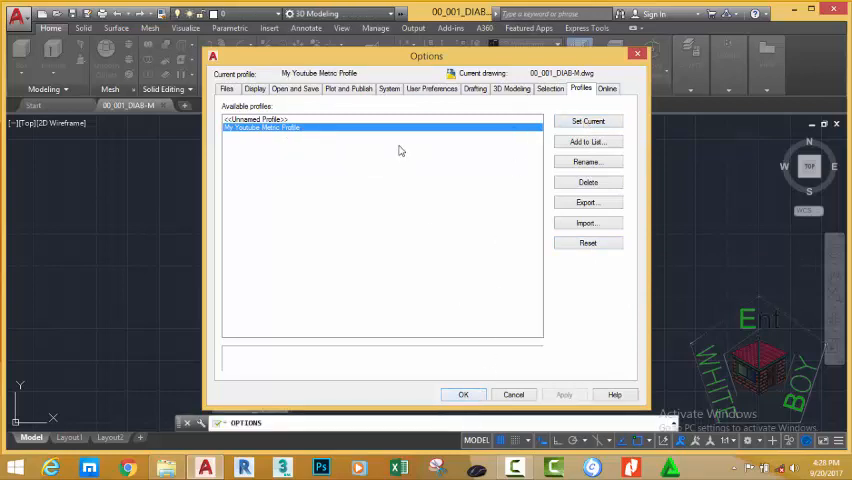
{"action": "mouse_move", "coordinate": [368, 170]}
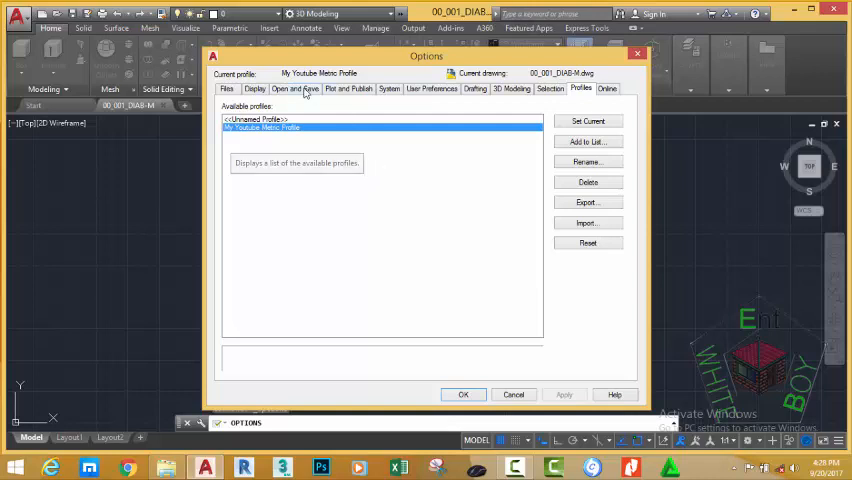
{"action": "mouse_move", "coordinate": [323, 93]}
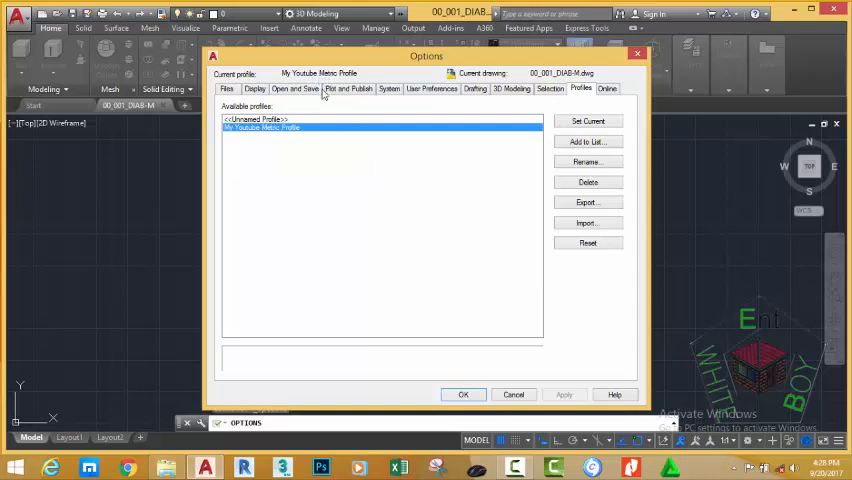
{"action": "mouse_move", "coordinate": [430, 347]}
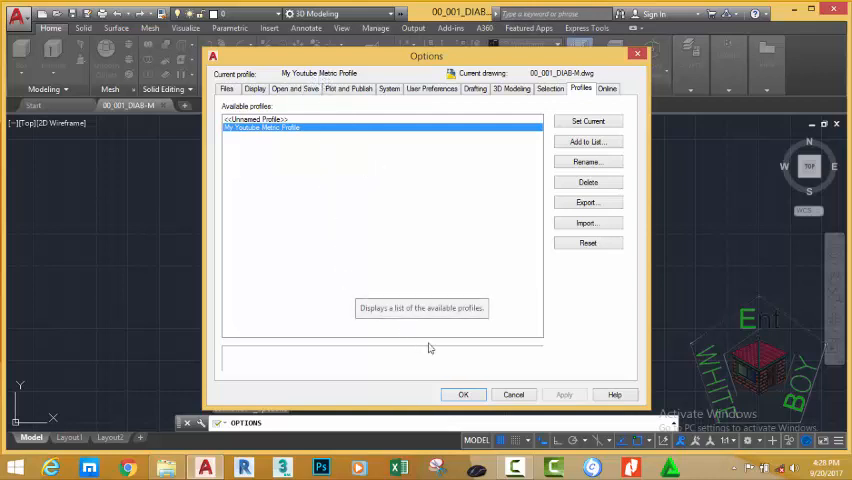
{"action": "left_click", "coordinate": [463, 394]}
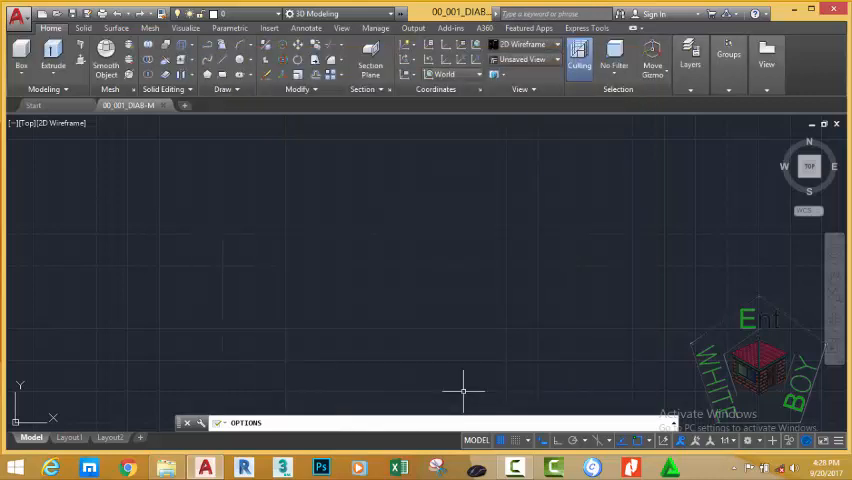
- Switch to the Visualize ribbon tab and quick-save the drawing with Ctrl+S
{"action": "left_click", "coordinate": [185, 27]}
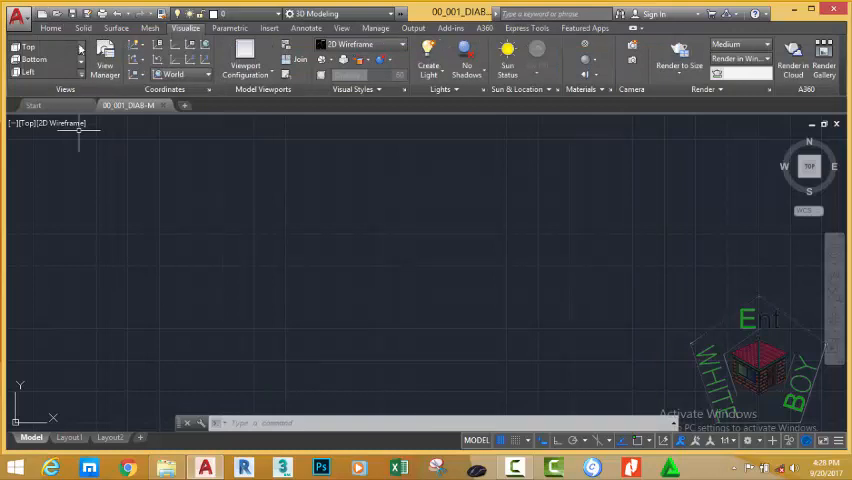
{"action": "mouse_move", "coordinate": [275, 150]}
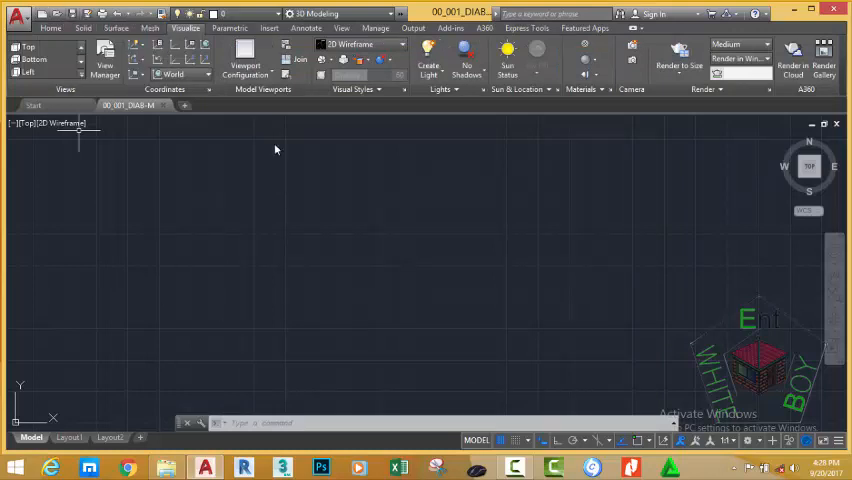
{"action": "key", "text": "ctrl+s"}
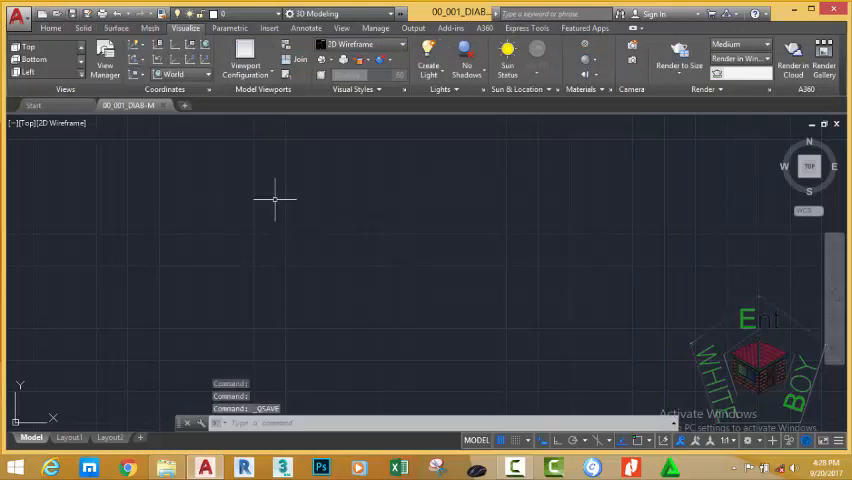
{"action": "mouse_move", "coordinate": [315, 197]}
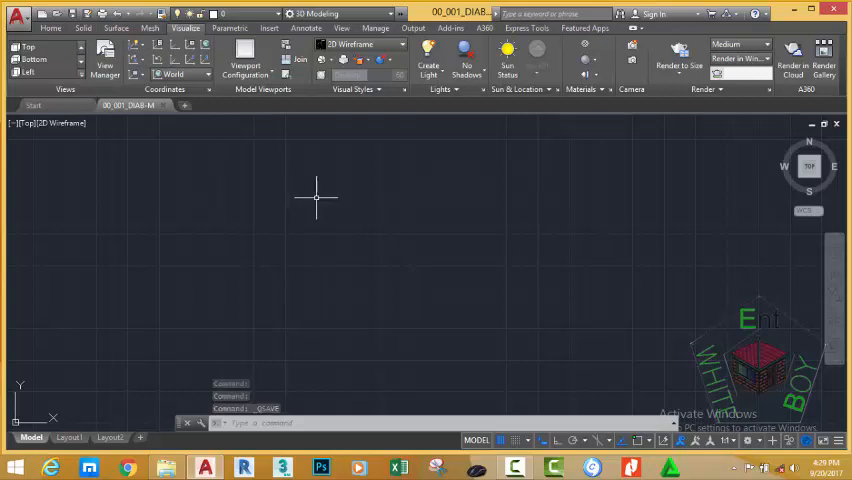